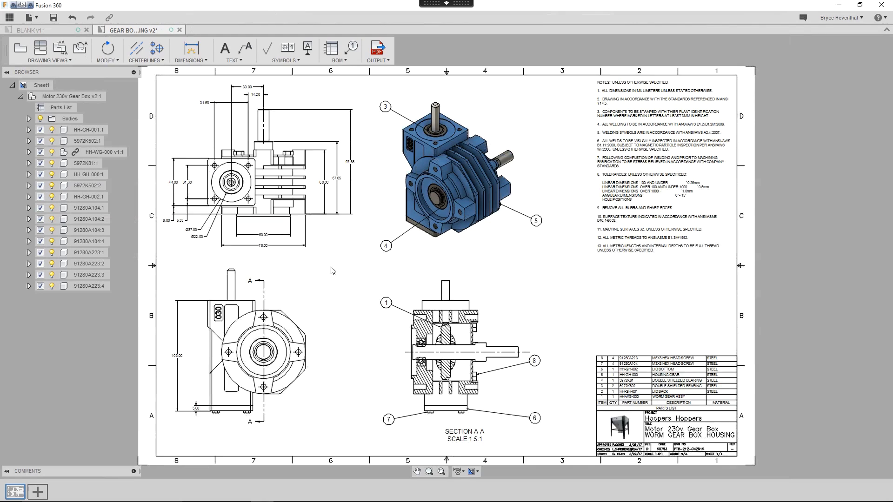
Rename the second, empty sheet to 'Bottom Plate'.
click(38, 491)
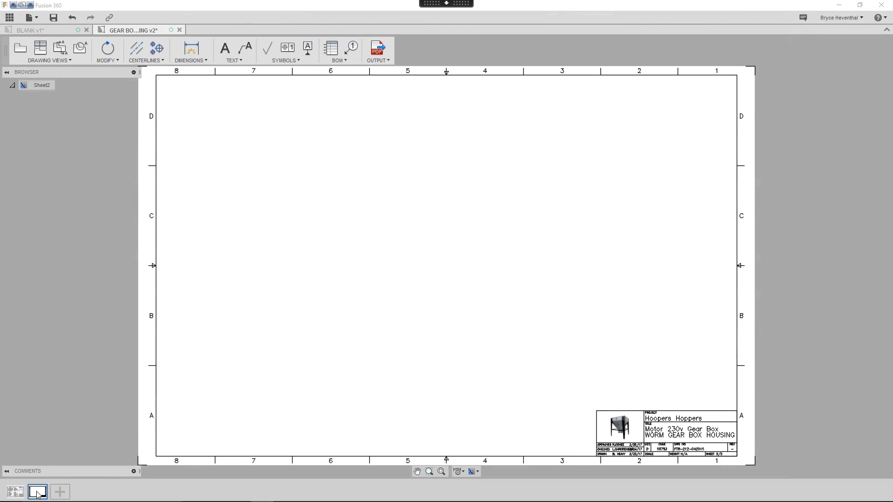
right_click(38, 492)
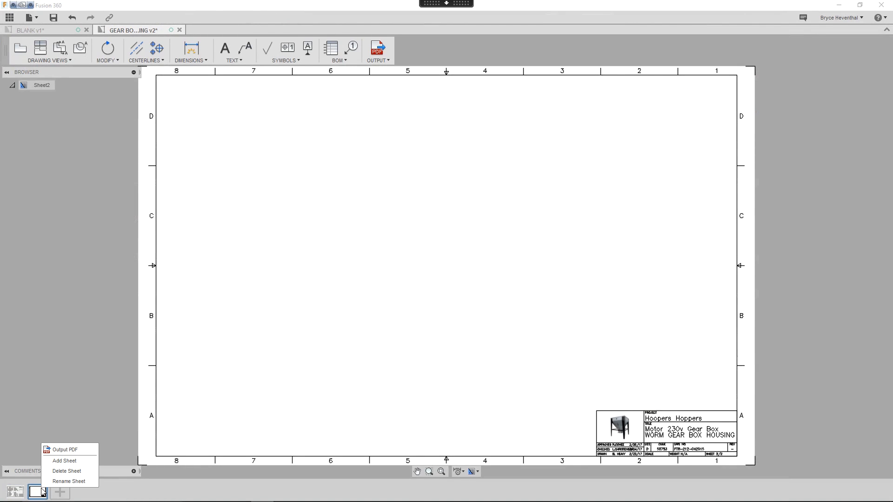
click(68, 481)
text(Bottom Plate)
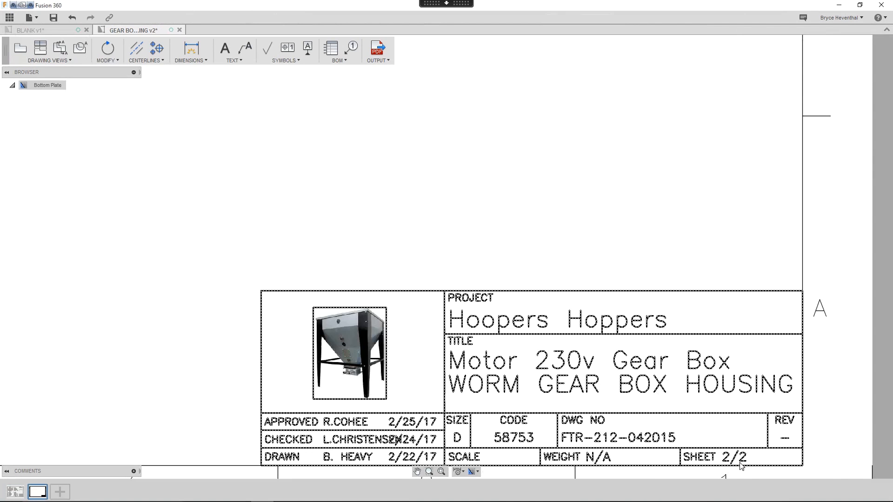
Place a large base view of the Motor 230v Gear Box on the Bottom Plate sheet.
click(440, 471)
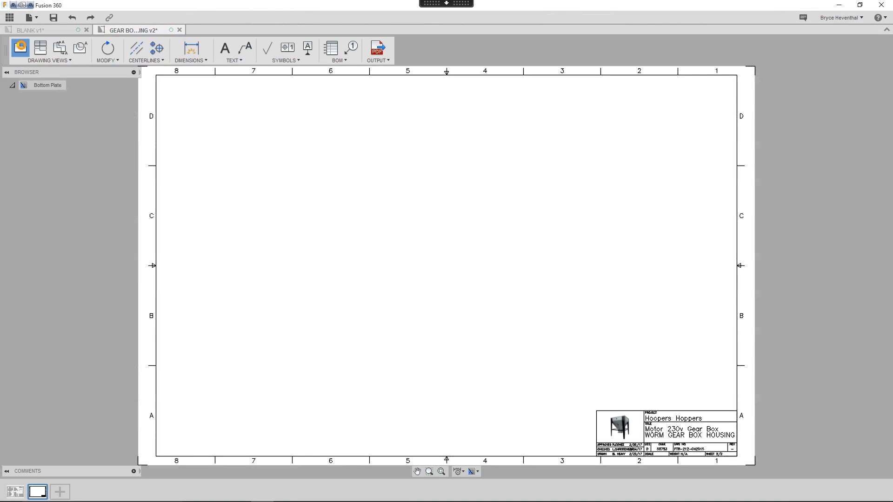
click(40, 46)
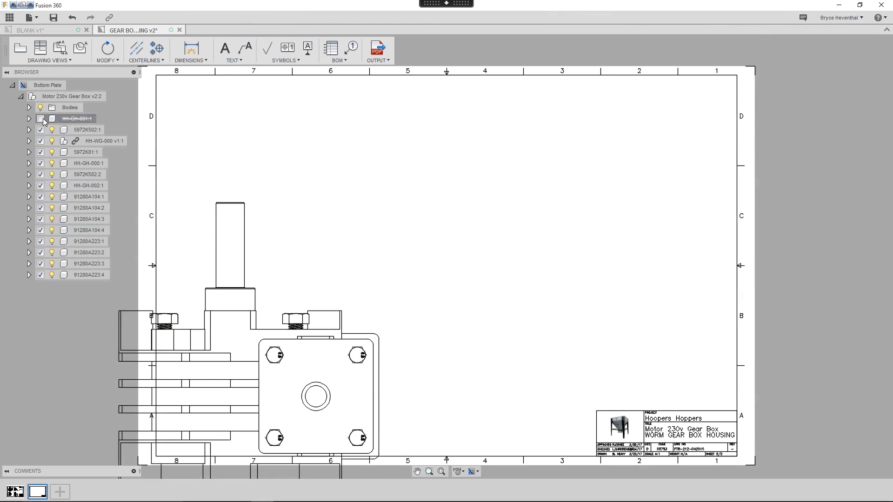
Suppress all components except the HH-GH-002:1 bottom plate.
click(86, 130)
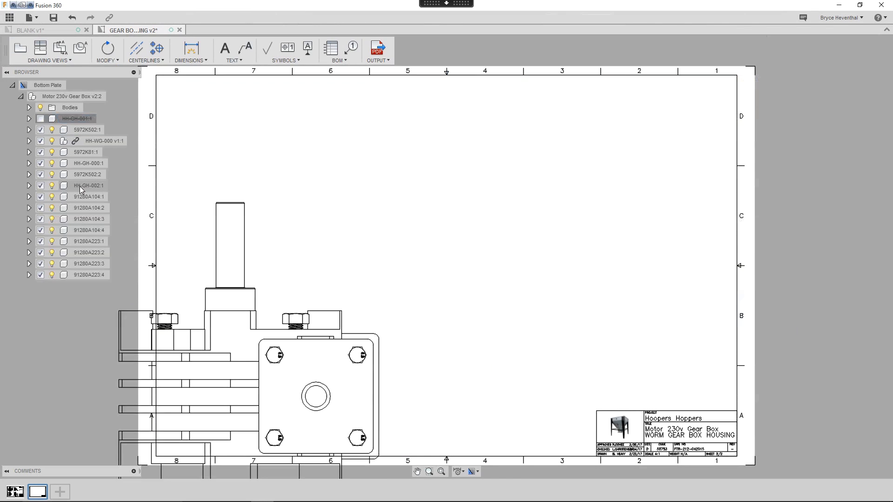
right_click(88, 185)
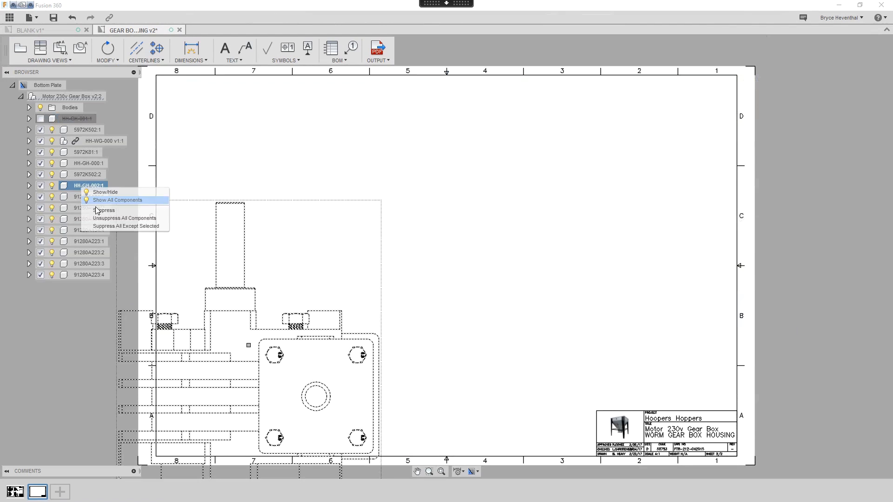
mouse_move(102, 226)
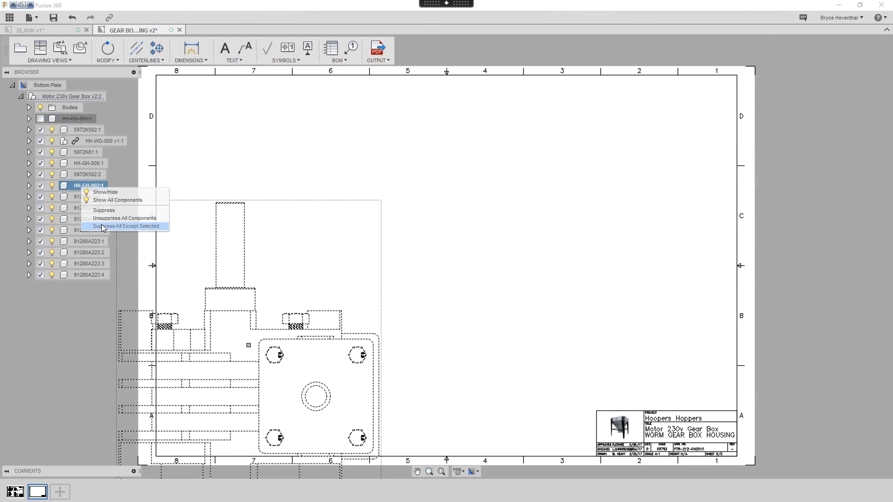
click(125, 226)
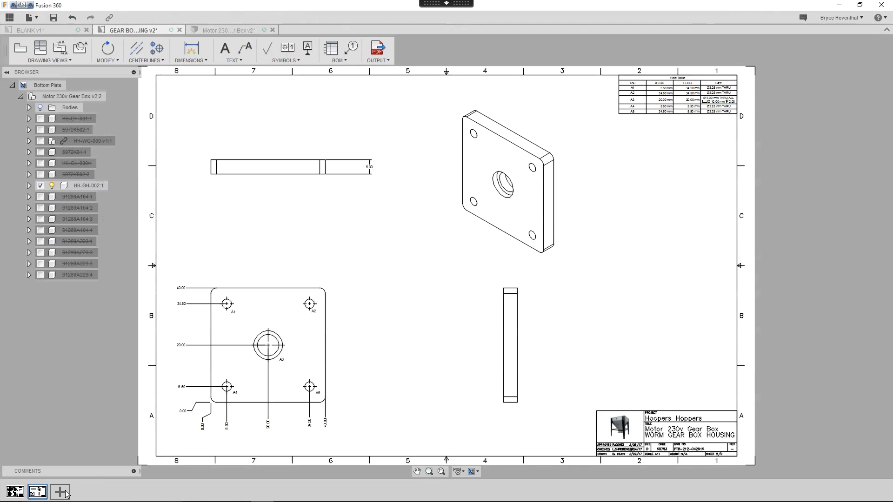
mouse_move(59, 491)
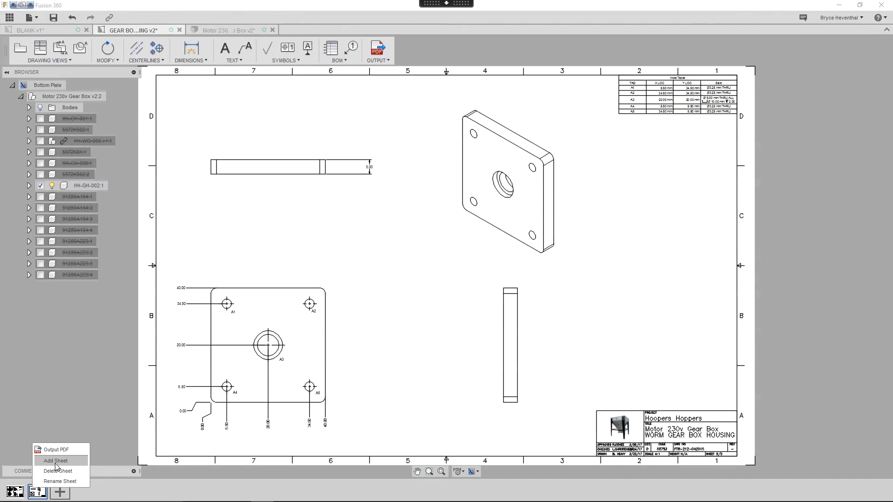
Add a Title sheet copied from an existing sheet and move it to sheet 1 of 3.
click(56, 461)
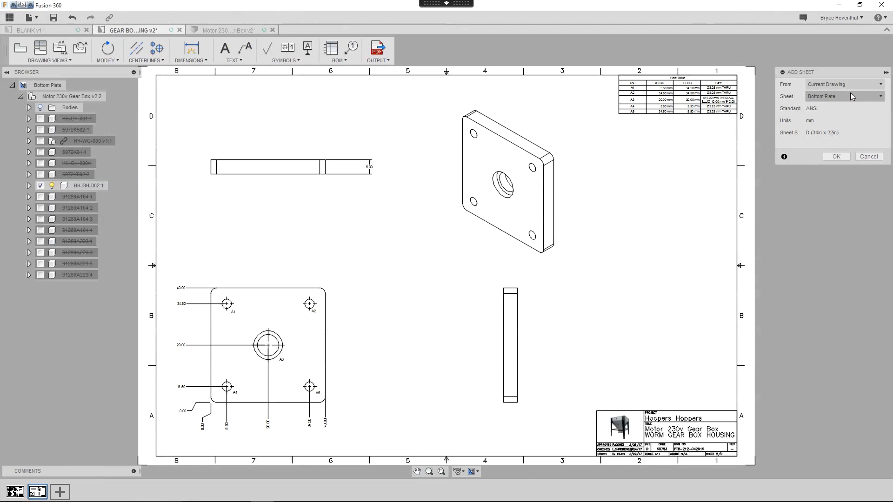
click(843, 83)
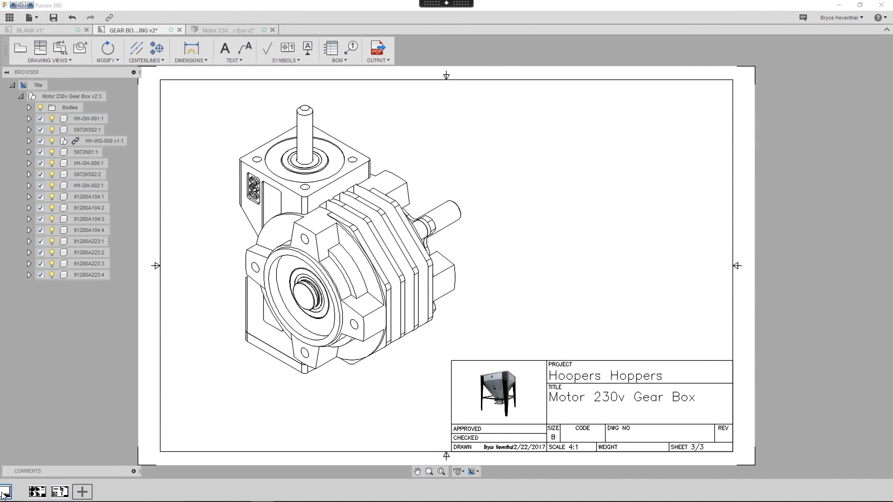
click(14, 491)
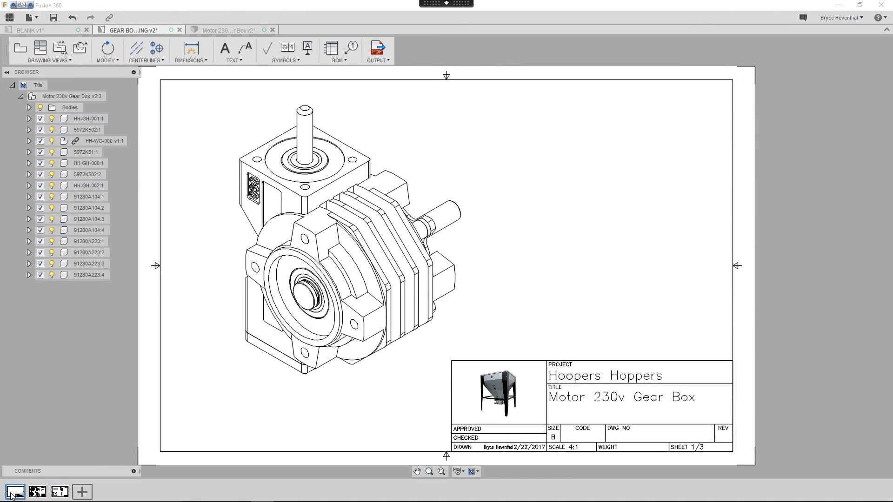
click(38, 491)
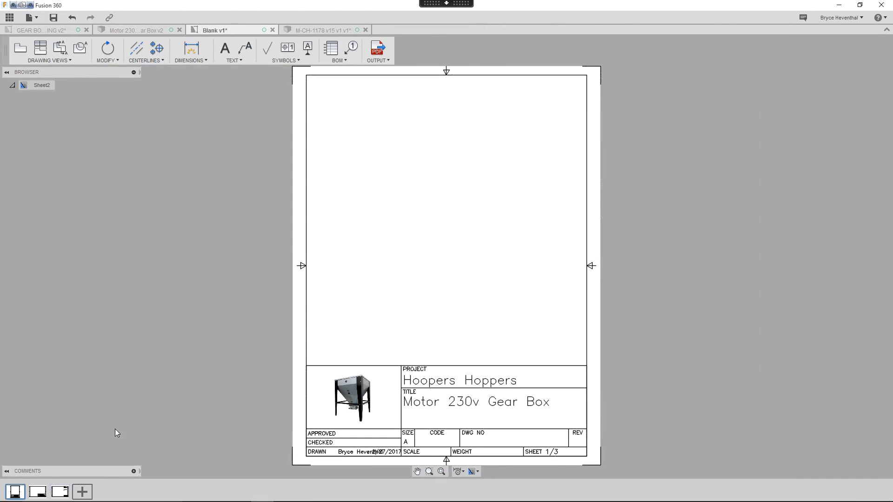
Save the three-sheet drawing as a drawing template in the Templates folder.
click(59, 492)
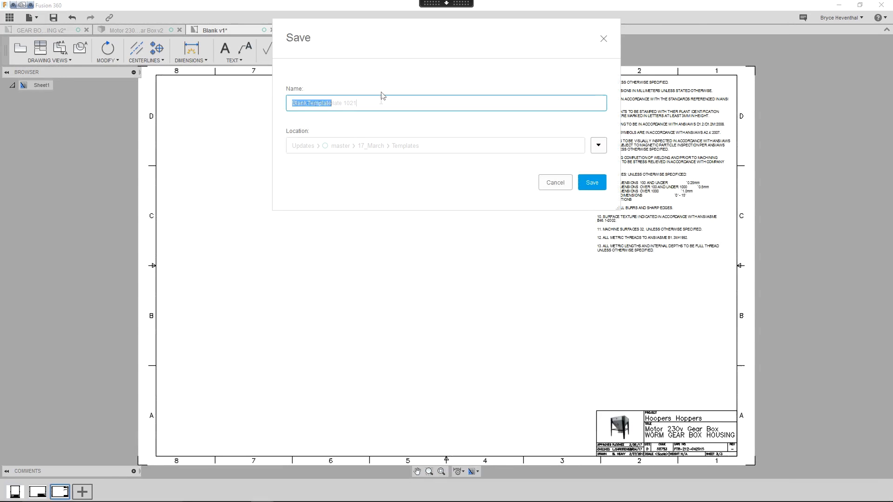
click(591, 182)
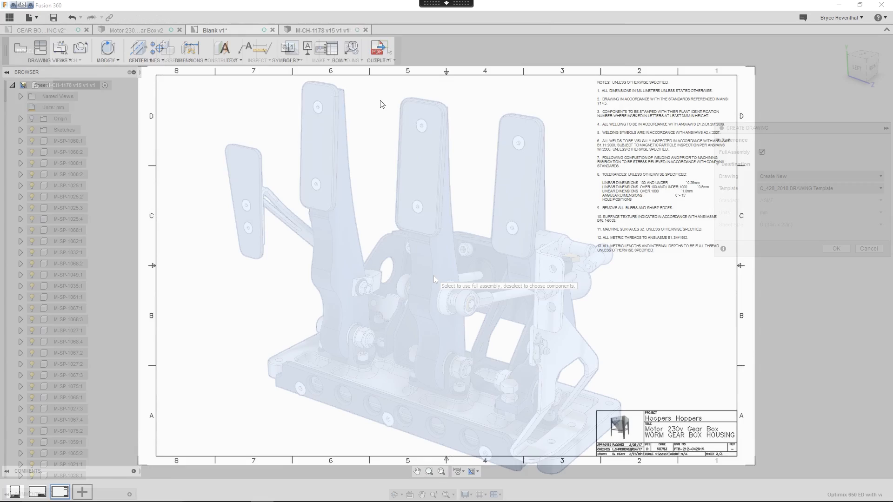
Create the pedal assembly drawing using Assembly Template 1021.
click(817, 187)
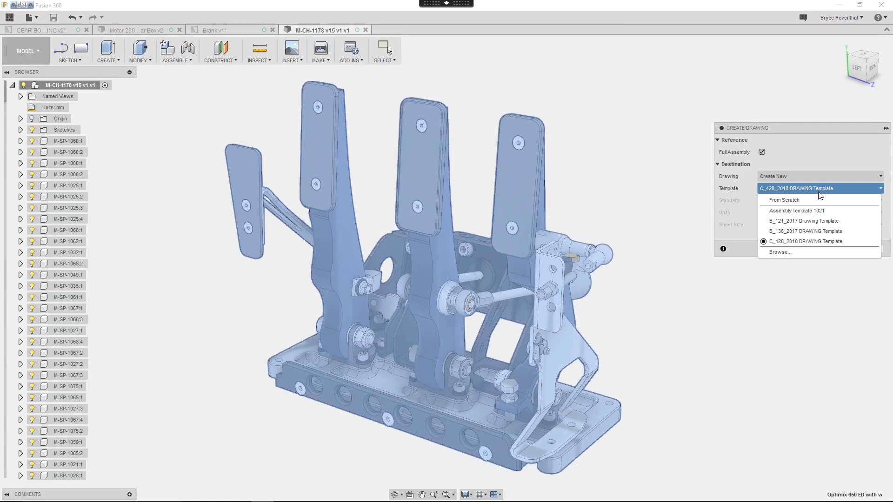
click(796, 210)
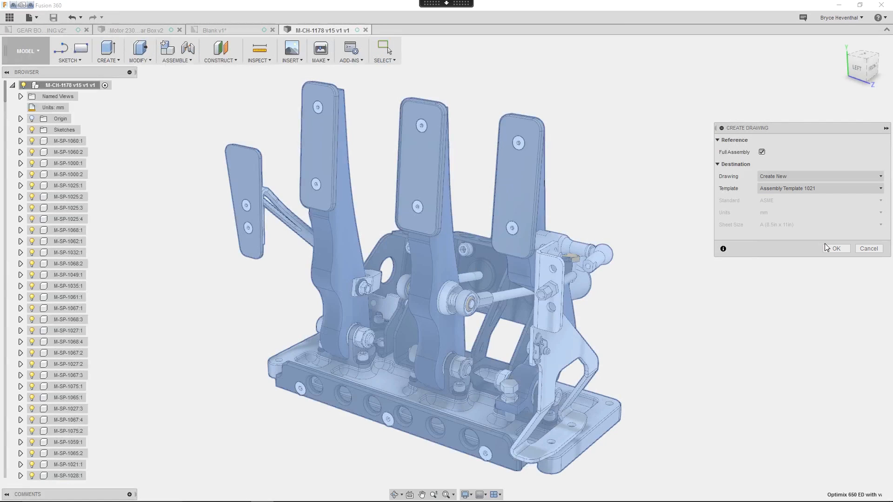
click(835, 248)
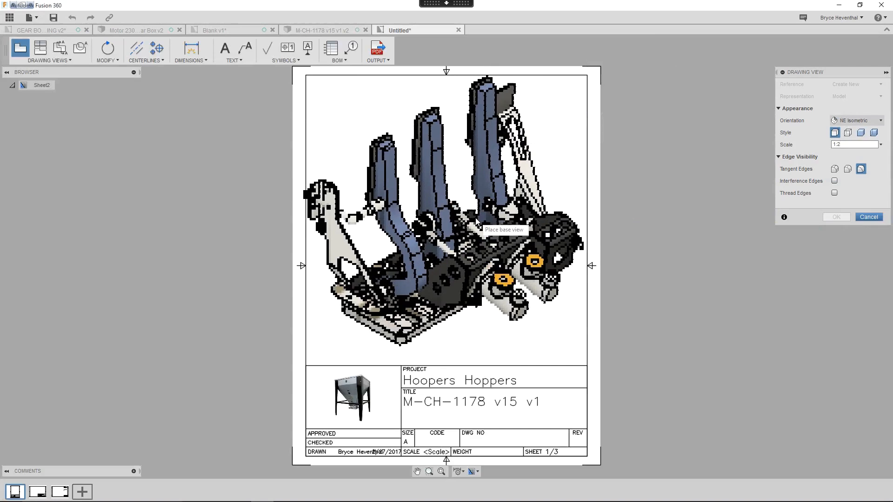